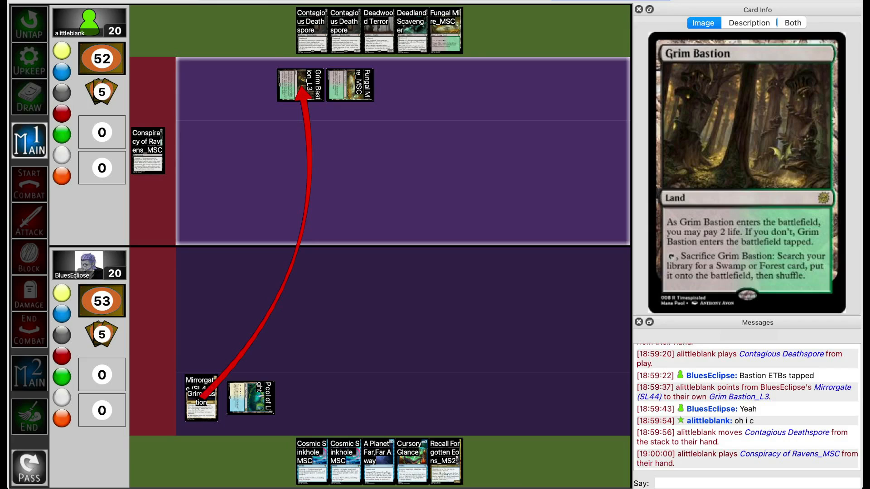
Advance the replay through Deadwood Terror resolving and Nebula of Empty Gold (GUB) dropping BluesEclipse to 17 life.
{"action": "left_click", "coordinate": [148, 151]}
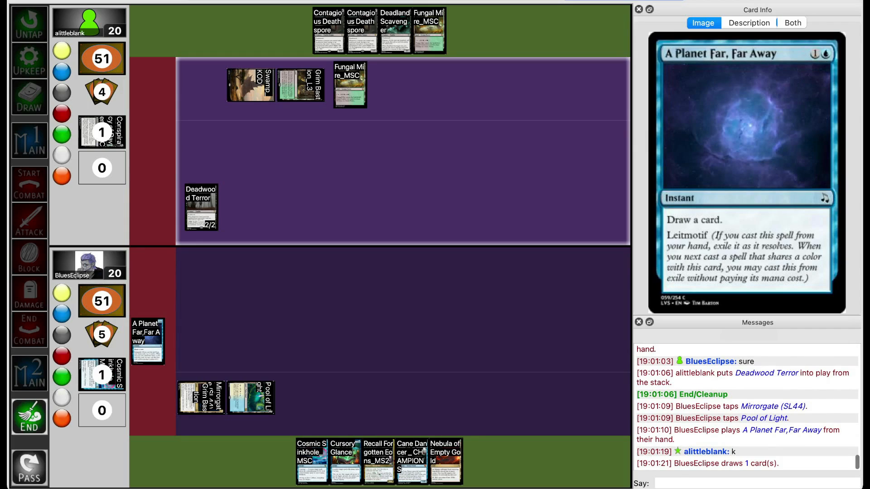
{"action": "left_click", "coordinate": [29, 416]}
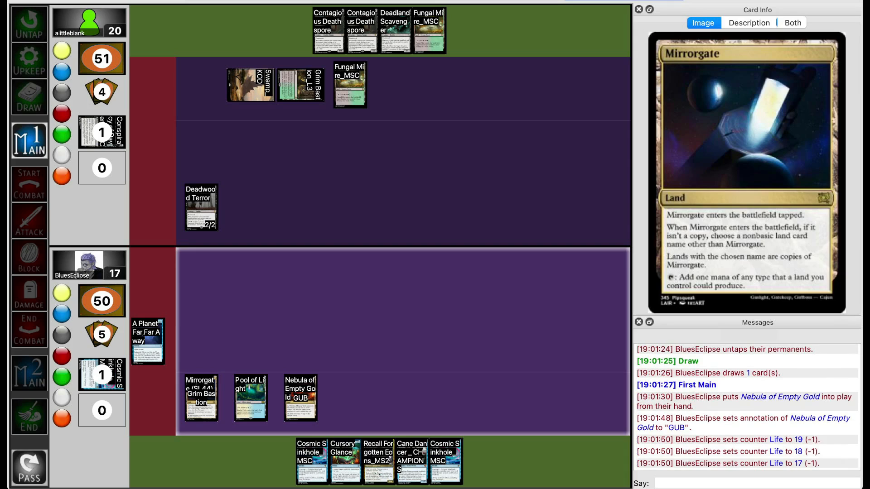
Advance the replay until Cosmic Sinkhole counters Contagious Deathspore and attackers are declared at 15 life.
{"action": "left_click", "coordinate": [300, 398]}
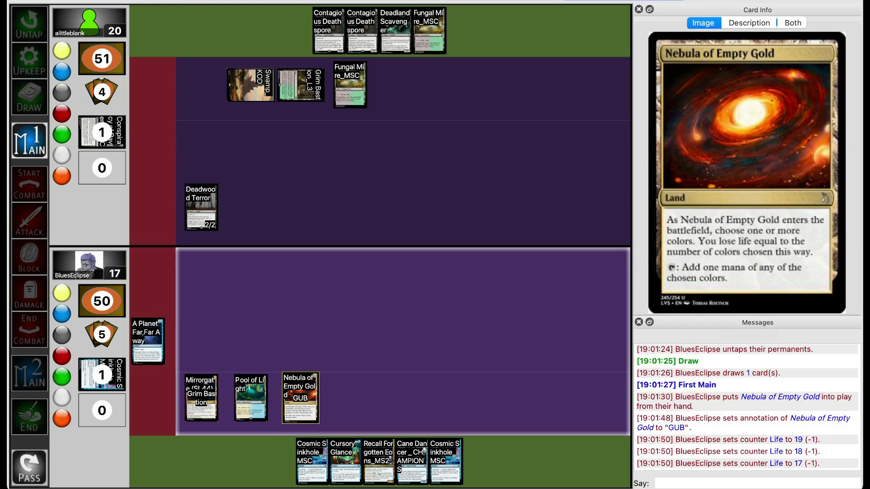
{"action": "mouse_move", "coordinate": [310, 461]}
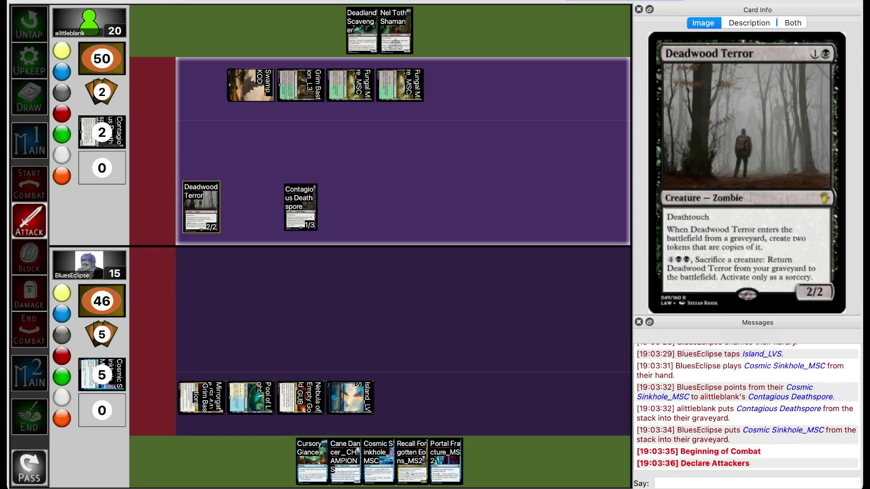
Review BluesEclipse's graveyard in pile view, then step forward to alittleblank's First Main with Anzen in play.
{"action": "left_click", "coordinate": [201, 207]}
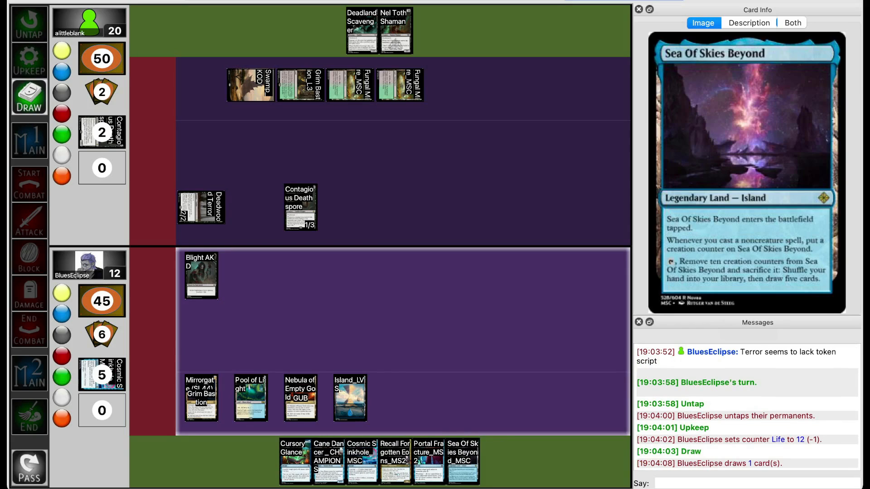
{"action": "left_click", "coordinate": [29, 140]}
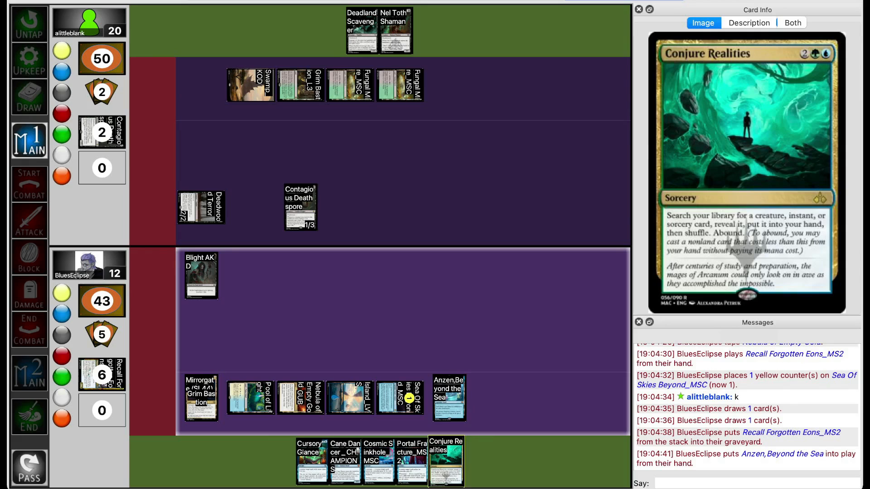
{"action": "left_click", "coordinate": [445, 461]}
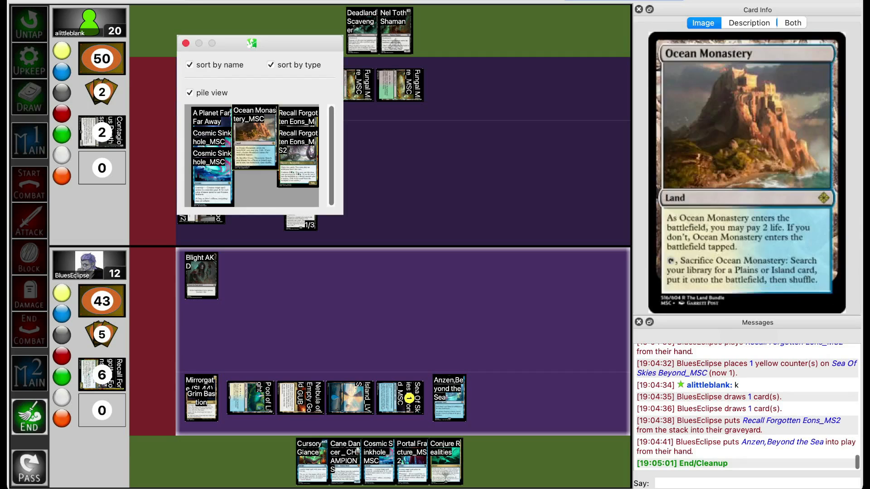
{"action": "left_click", "coordinate": [209, 118]}
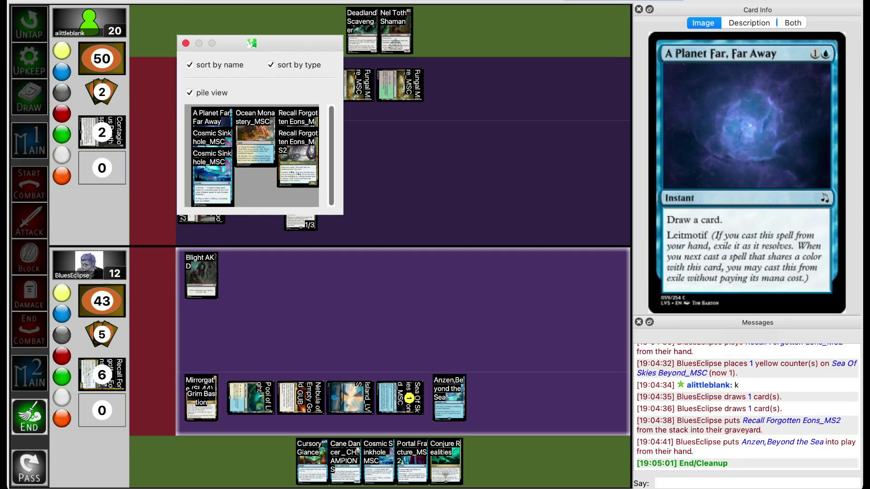
{"action": "left_click", "coordinate": [186, 44]}
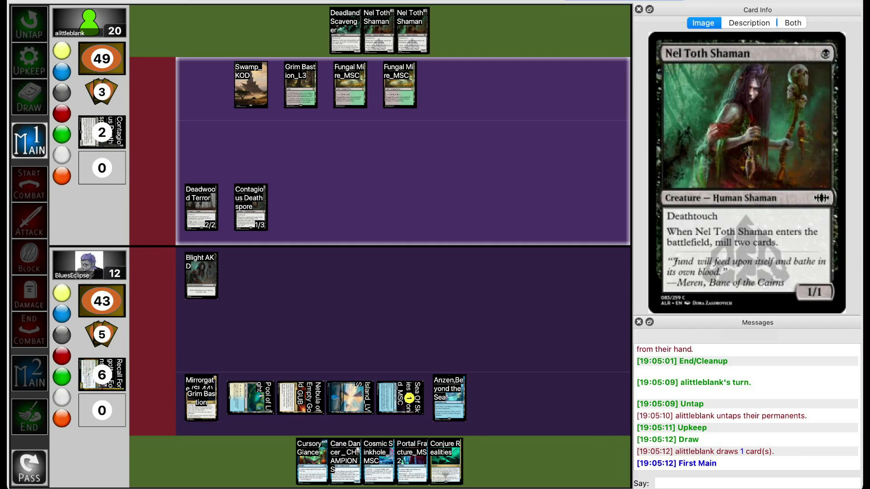
Play the replay forward to BluesEclipse's First Main phase after upkeep drops them to 9 life.
{"action": "left_click", "coordinate": [29, 220]}
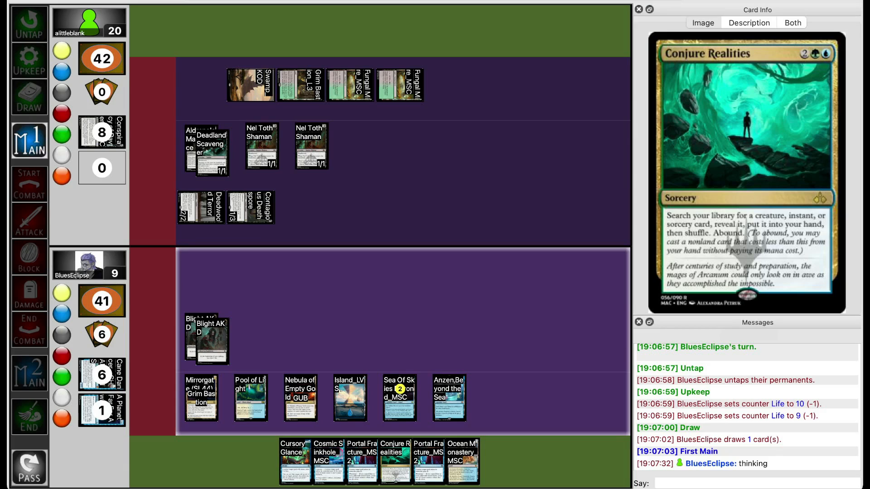
Switch from the Cockatrice replay to the browser showing BluesEclipse's MSEM2 decklist.
{"action": "left_click", "coordinate": [702, 22]}
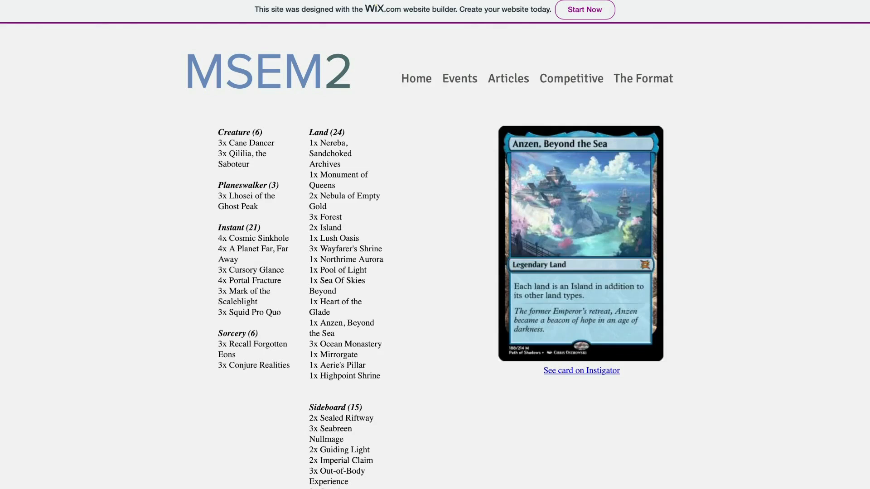
Scroll down through BluesEclipse's decklist on the MSEM2 page.
{"action": "scroll", "scroll_direction": "down", "scroll_amount": 3}
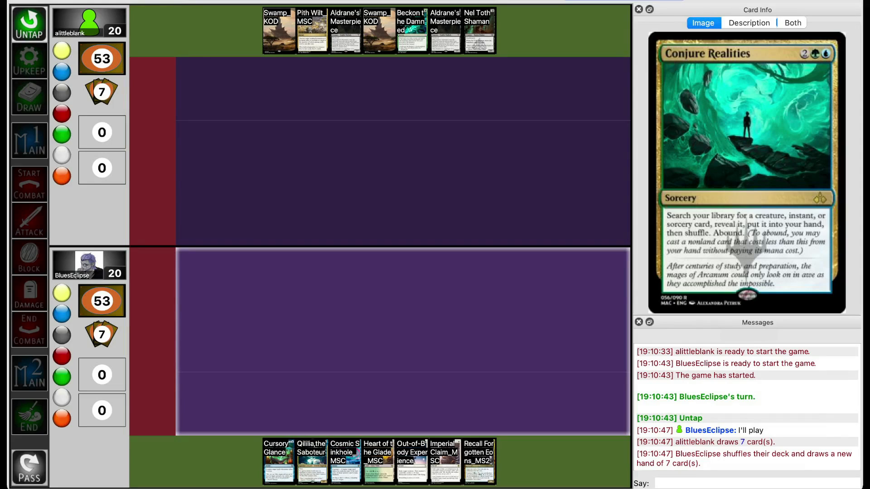
Step past the game 2 mulligans, BluesEclipse bottoming Aerie's Pillar to keep six cards.
{"action": "left_click", "coordinate": [311, 461]}
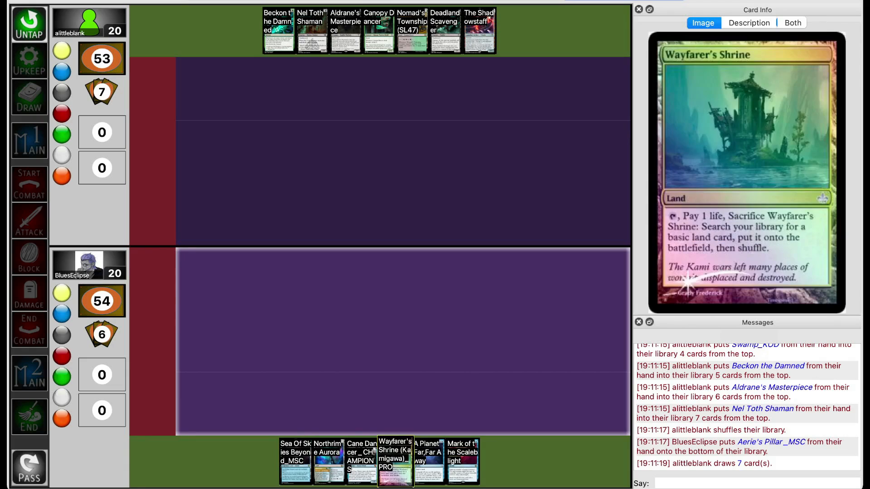
Advance game 2 through Aldrane's Masterpiece joining the zombies and BluesEclipse casting Cosmic Sinkhole off Northrime Aurora.
{"action": "left_click", "coordinate": [462, 460]}
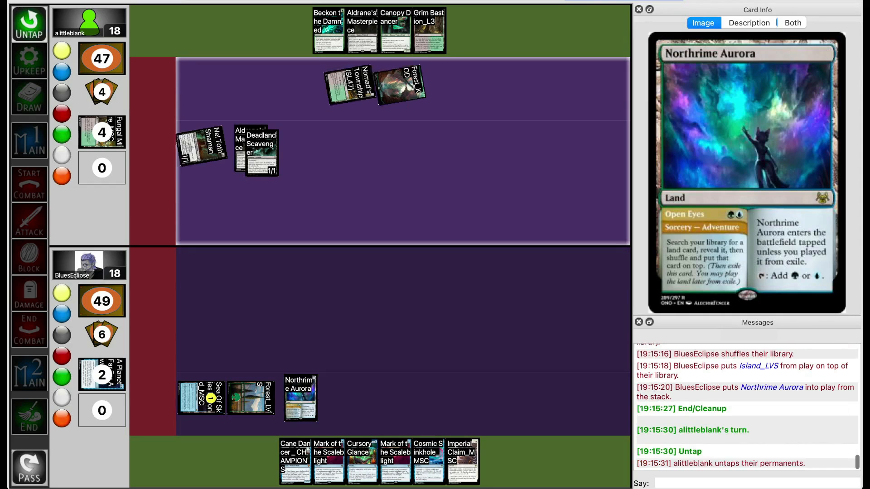
{"action": "left_click", "coordinate": [29, 60]}
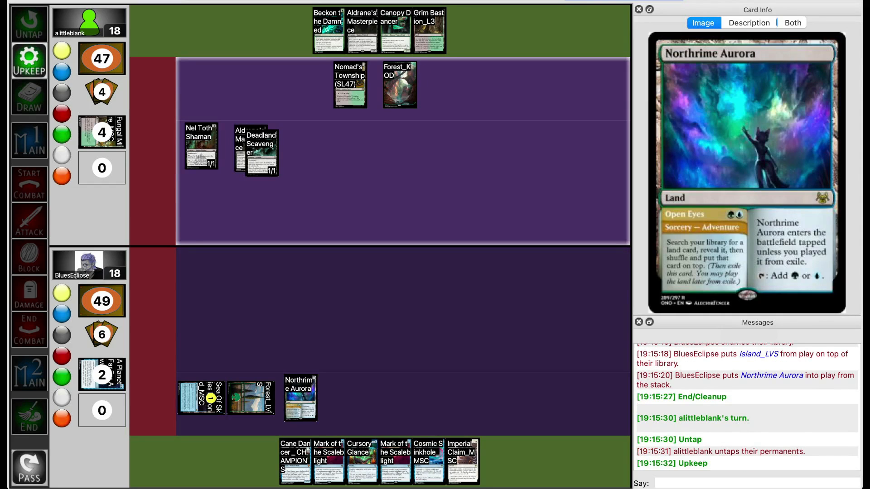
{"action": "left_click", "coordinate": [29, 97]}
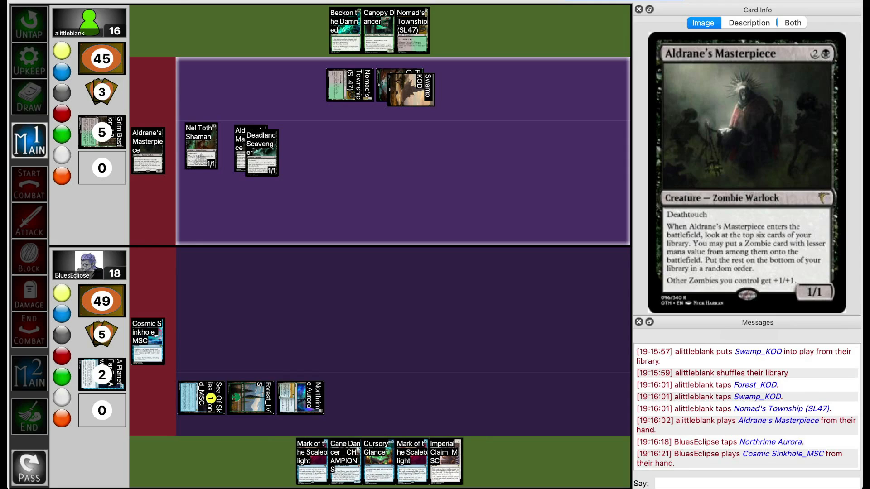
{"action": "left_click", "coordinate": [29, 221]}
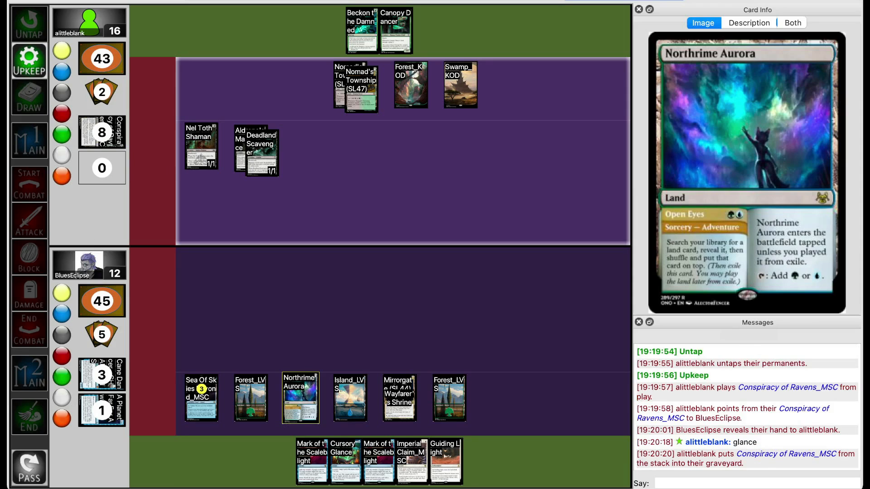
Advance through Conspiracy of Ravens discarding Cursory Glance, Fungal Mire played, and alittleblank's graveyard opened.
{"action": "left_click", "coordinate": [29, 97]}
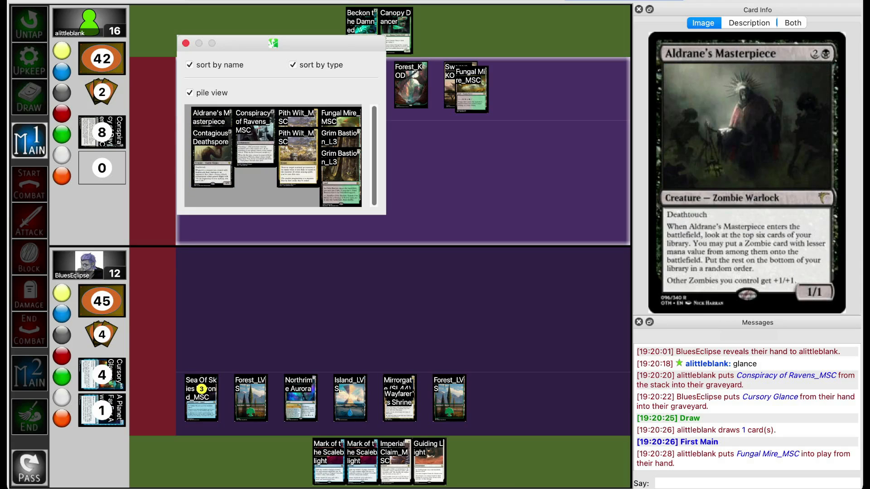
Step forward as Aldrane's Masterpiece and Contagious Deathspore return with zombie PT boosts and combat begins.
{"action": "left_click", "coordinate": [185, 44]}
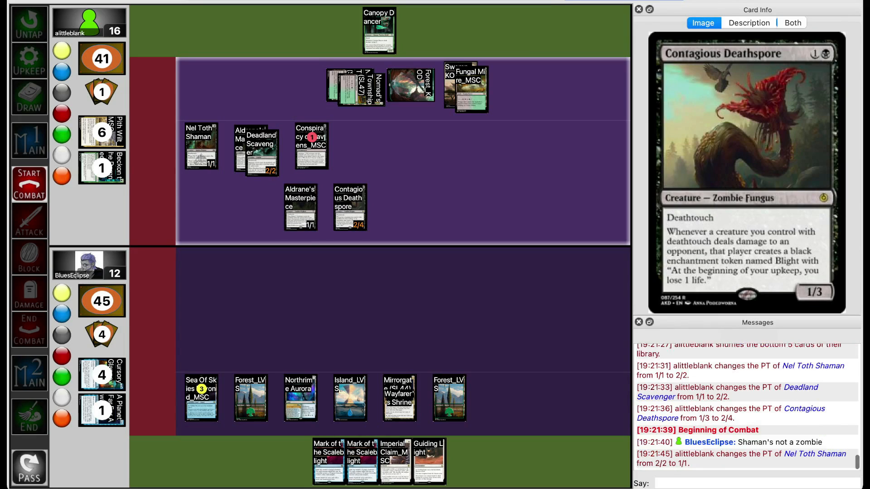
Resolve combat dropping BluesEclipse to 9 life and create the 3/2 Crocodile token, then pass the turn.
{"action": "left_click", "coordinate": [29, 221]}
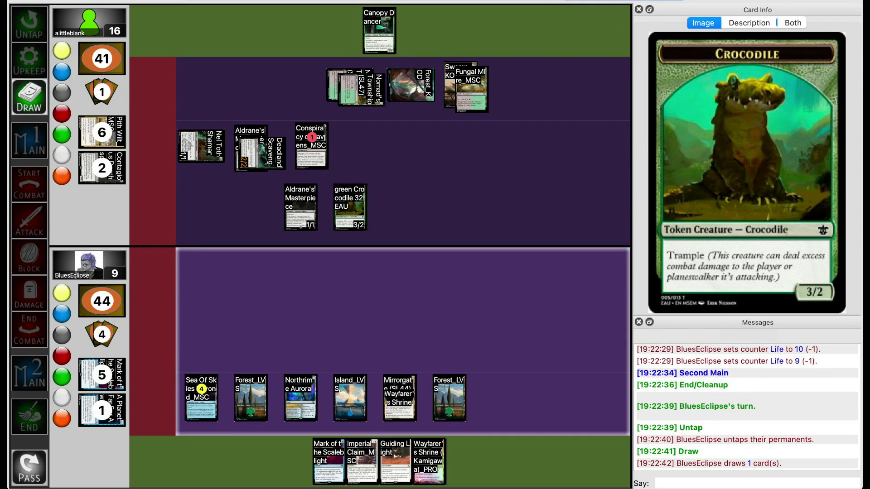
{"action": "left_click", "coordinate": [399, 398]}
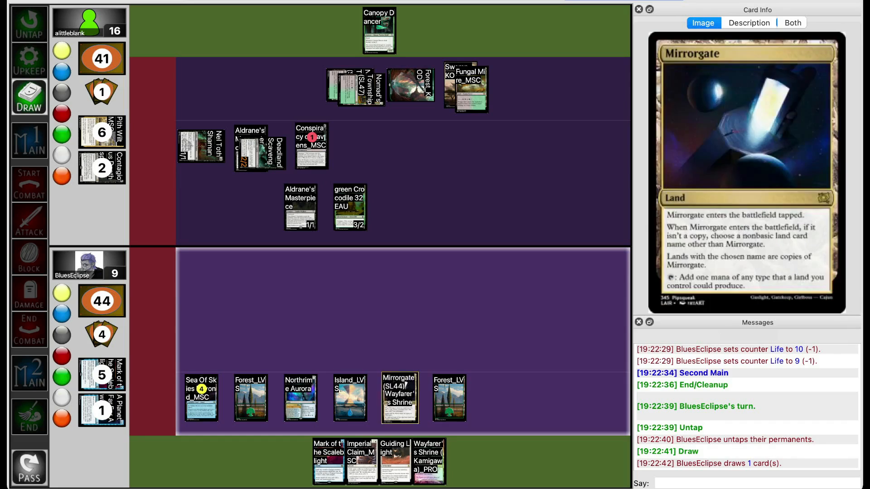
{"action": "mouse_move", "coordinate": [328, 461]}
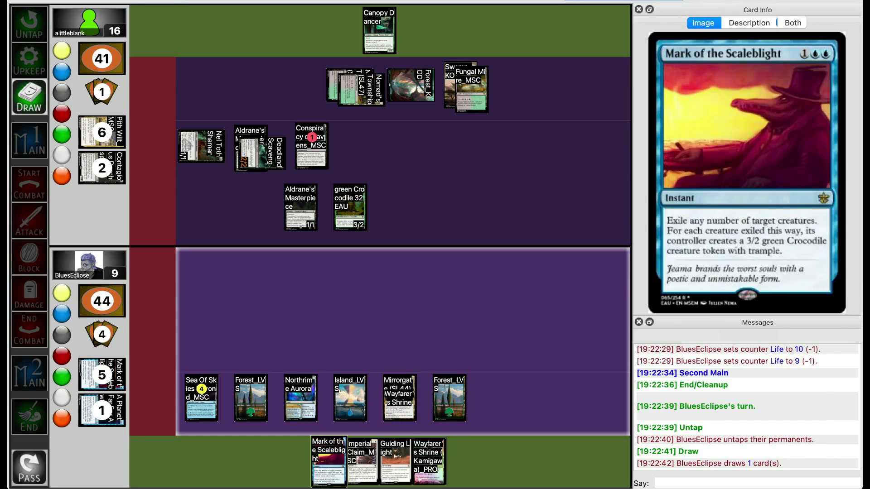